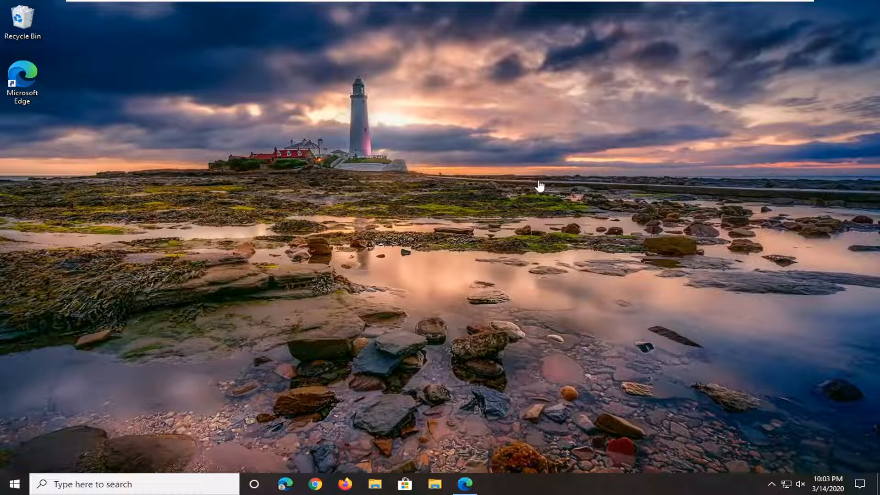
mouse_move(701, 215)
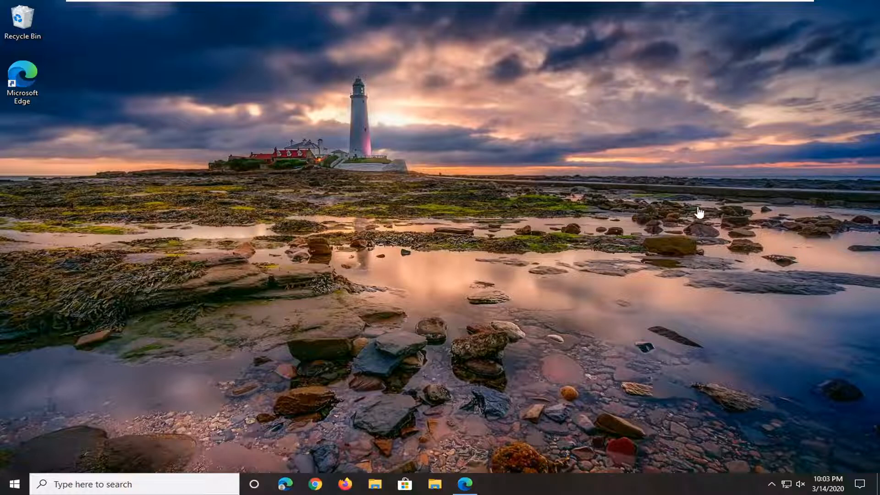
mouse_move(512, 231)
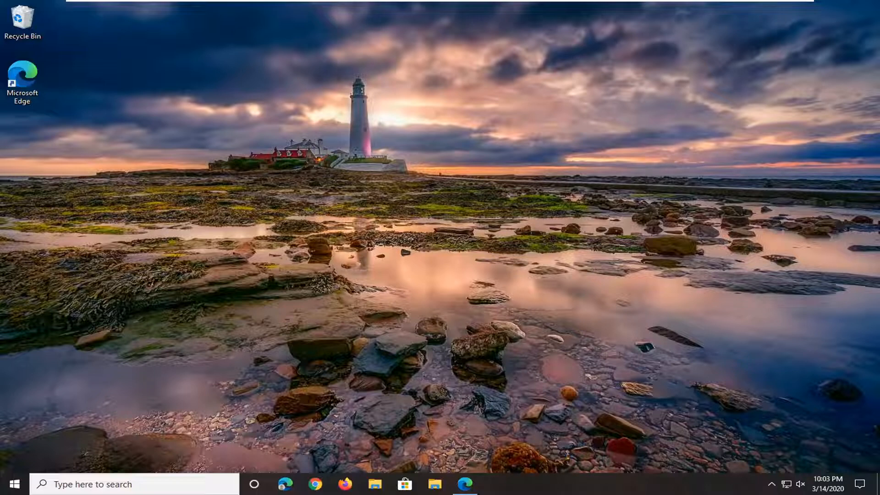
mouse_move(386, 228)
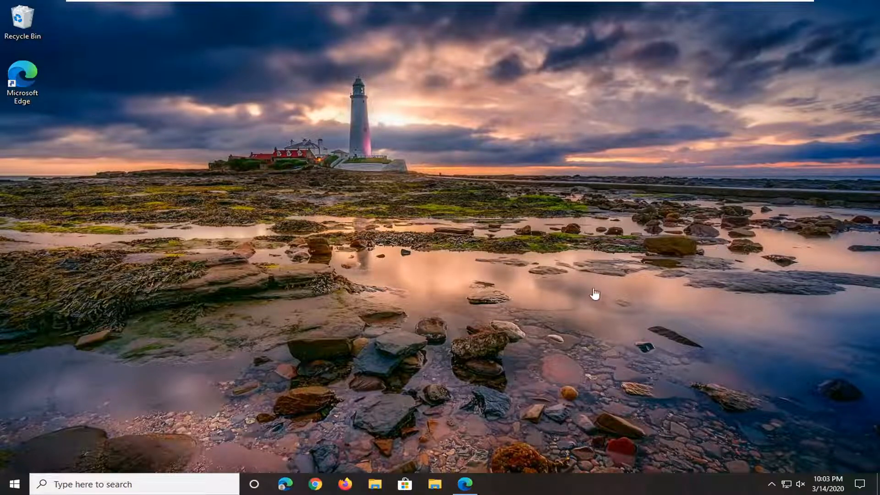
mouse_move(474, 457)
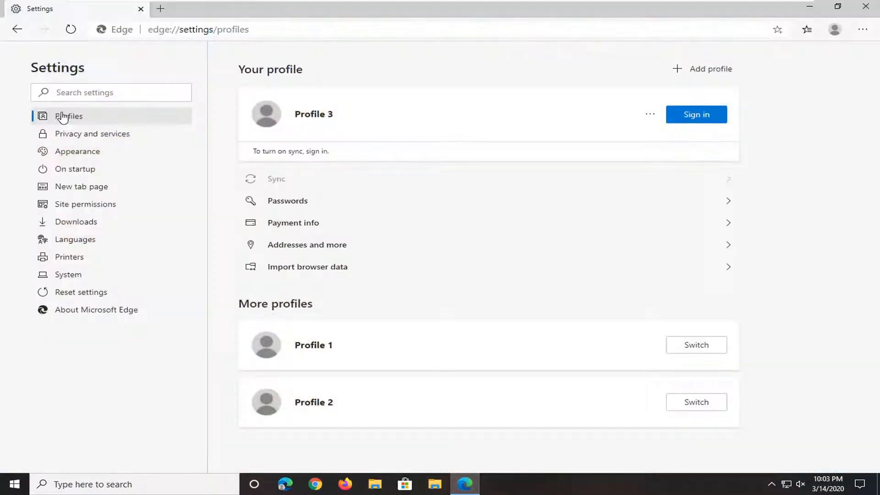
Step: Navigate to edge://flags/#dns-over-https to show the Secure DNS lookups flag
left_click(198, 28)
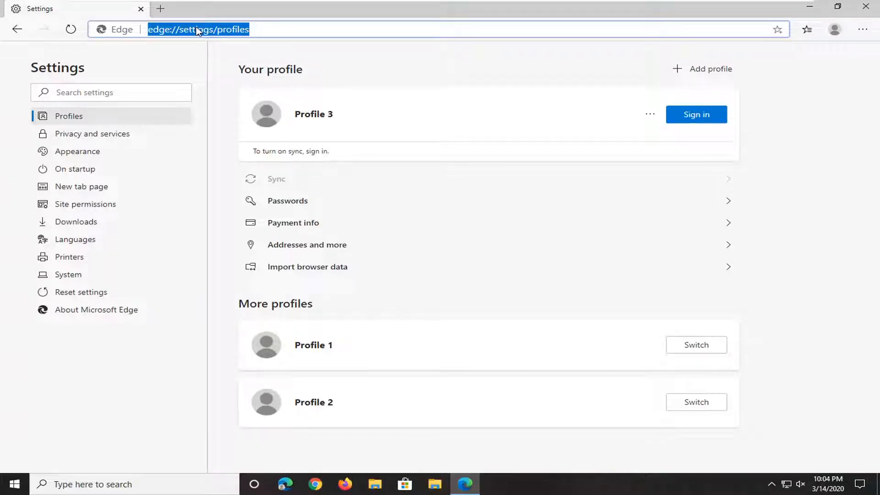
type("edge://flags/#dns-over-https")
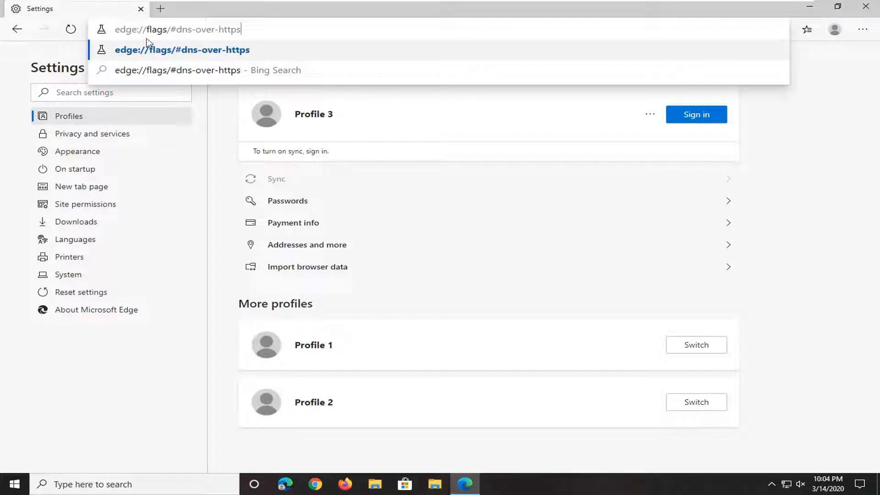
mouse_move(229, 59)
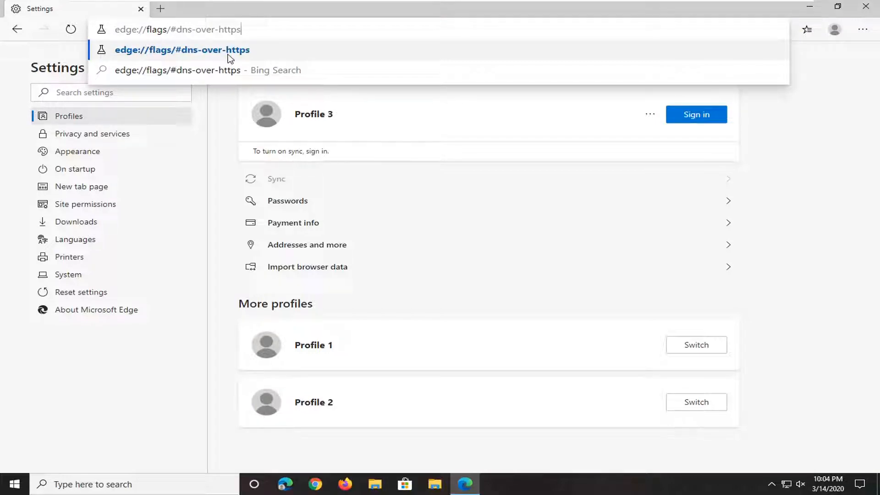
key("Enter")
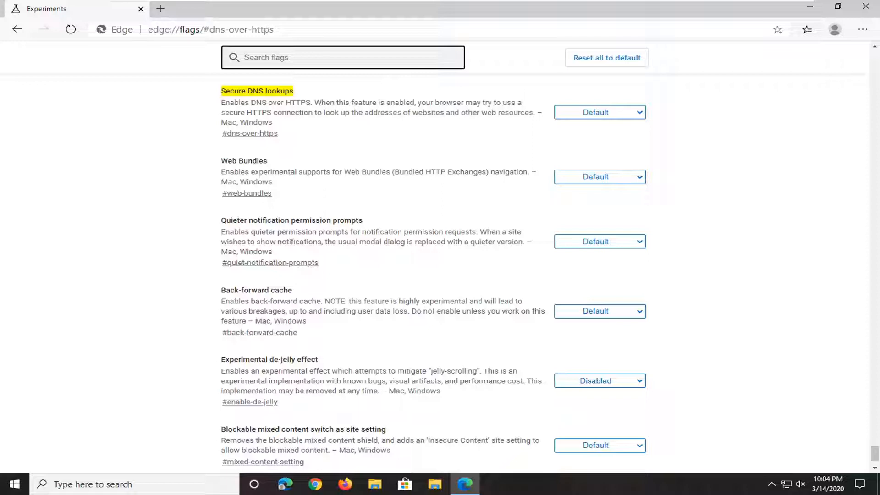
mouse_move(249, 123)
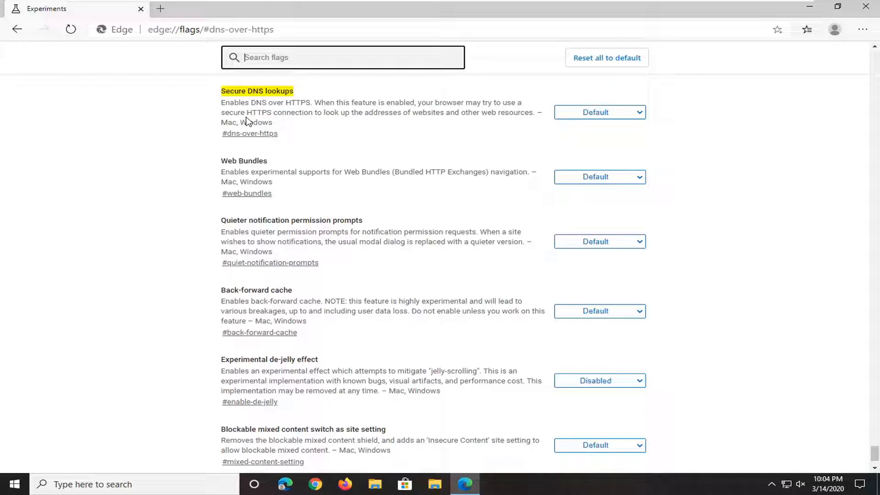
mouse_move(373, 132)
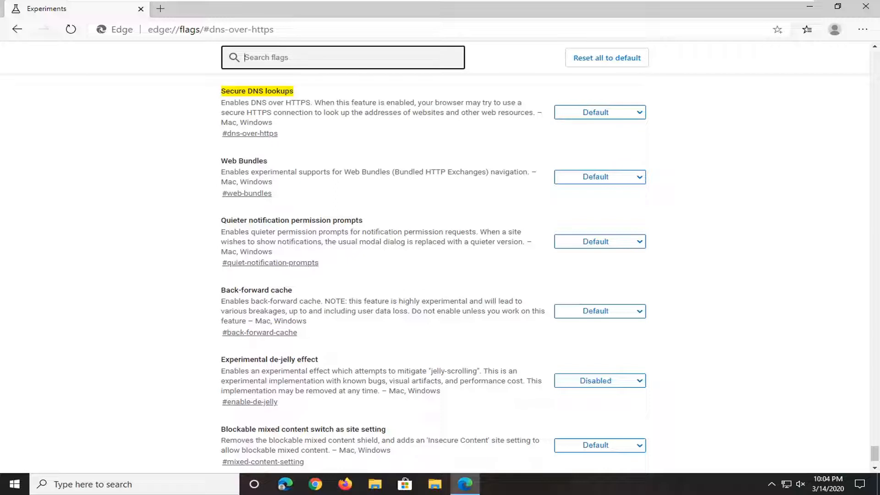
mouse_move(597, 119)
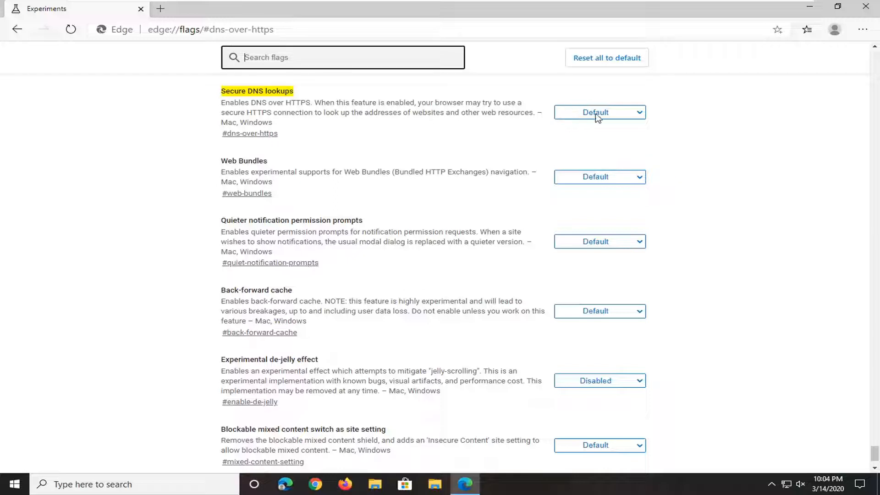
Step: Set Secure DNS lookups to Enabled and restart Edge to apply the change
left_click(599, 112)
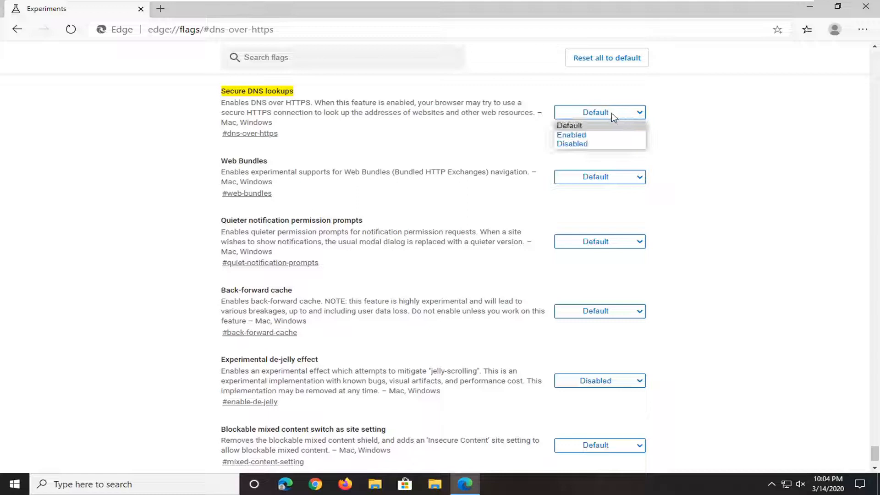
left_click(573, 134)
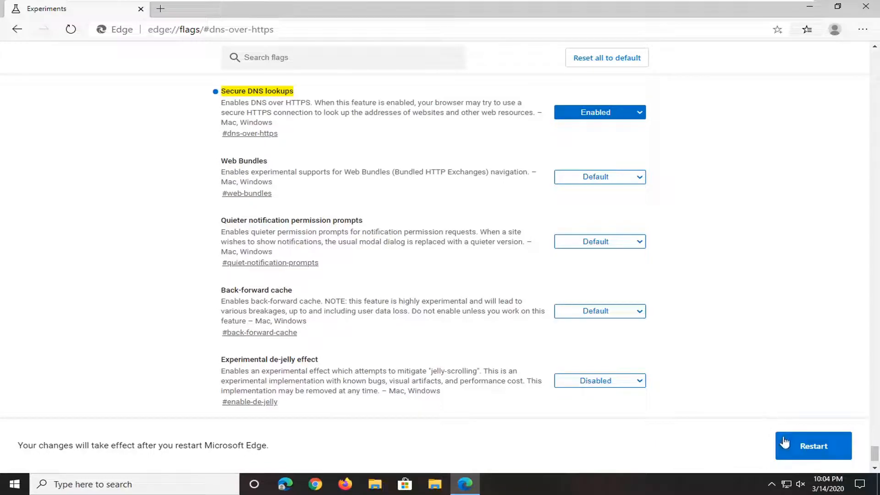
left_click(813, 446)
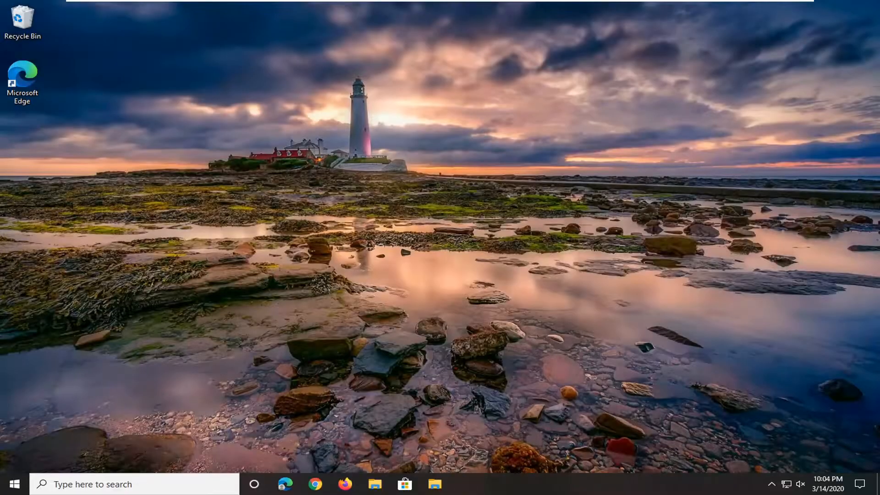